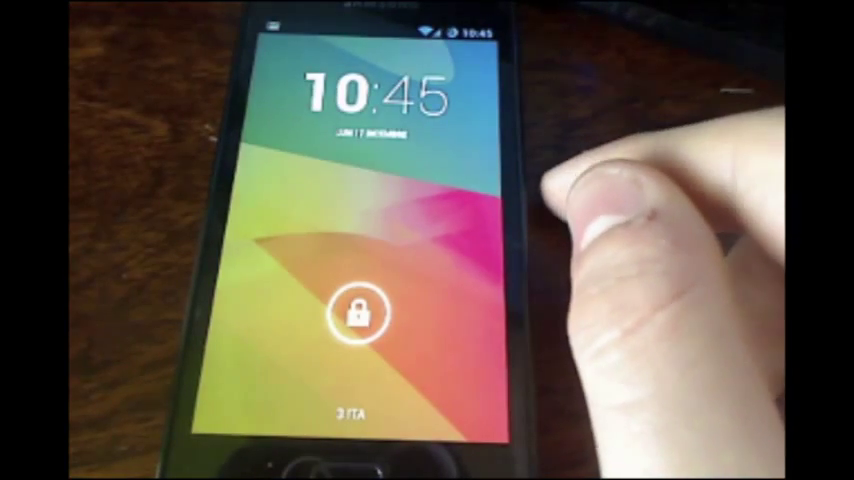
Step: Unlock the phone from the lock screen to reach the home screen
{"action": "left_click", "coordinate": [360, 310]}
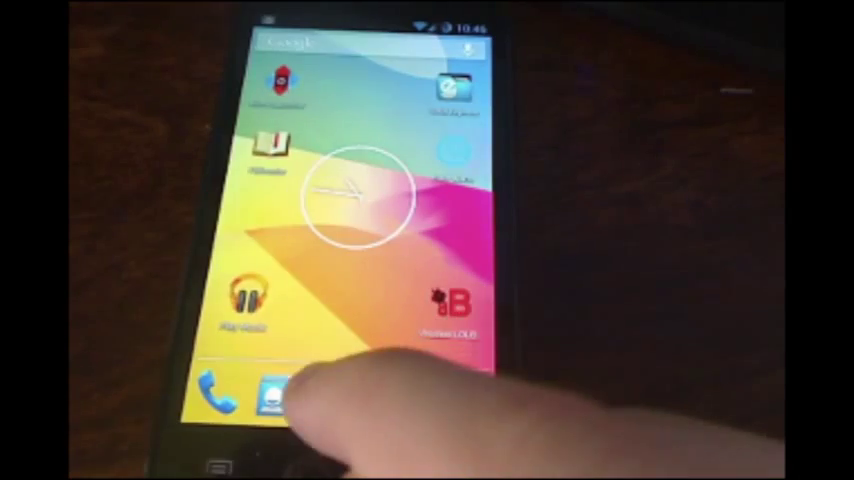
Step: Launch an app from the home screen, landing in the Android Settings menu
{"action": "left_click", "coordinate": [280, 390]}
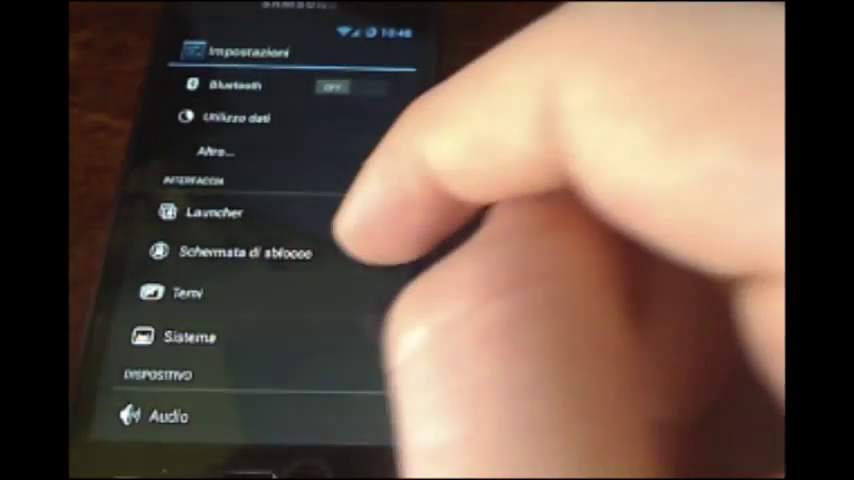
Step: Go into Sistema and its quick settings panel options within Settings
{"action": "left_click", "coordinate": [190, 336]}
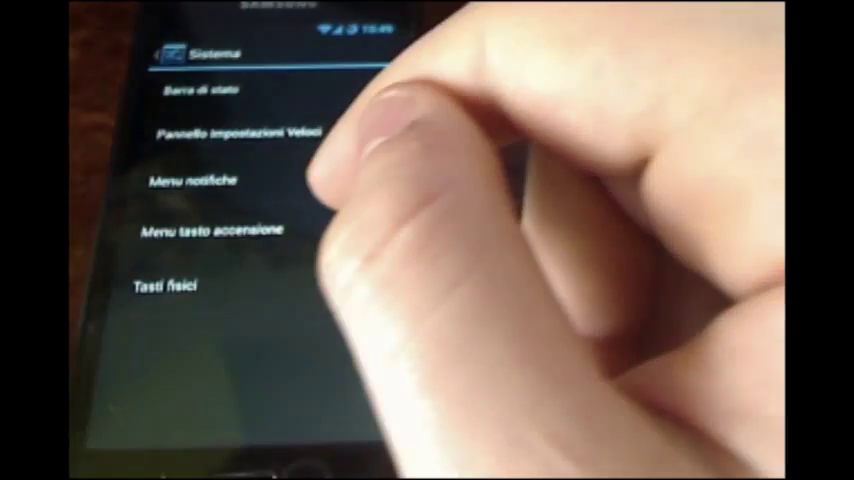
{"action": "left_click", "coordinate": [234, 132]}
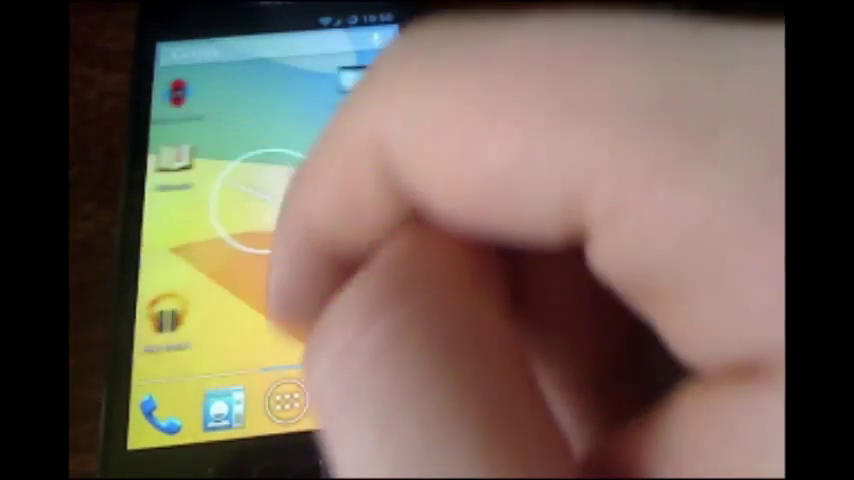
Step: Leave the notification shade and bring up the app drawer from the home screen
{"action": "left_click", "coordinate": [288, 404]}
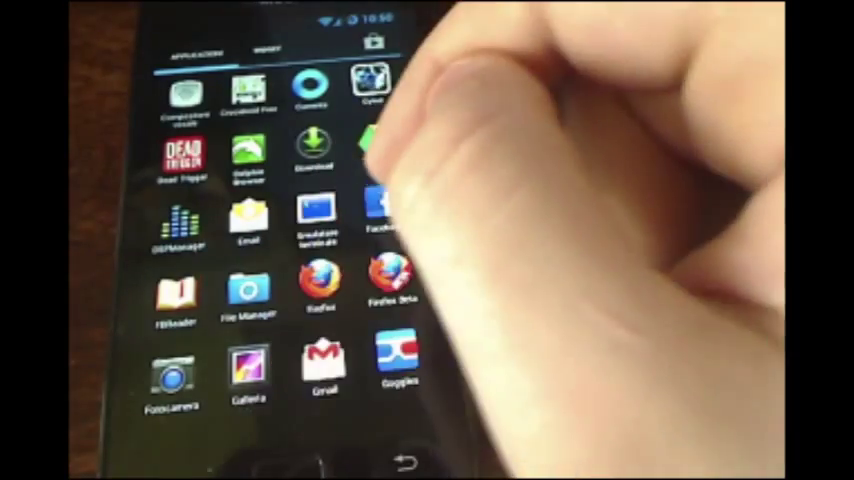
Step: Browse through the Applications grid in the app drawer
{"action": "scroll", "scroll_direction": "left", "scroll_amount": 3}
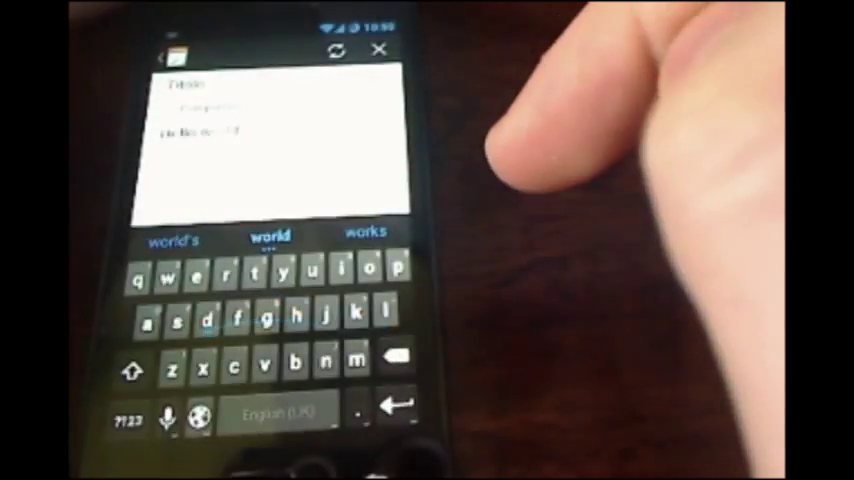
Step: Gesture-type words into the note body, starting with 'Y'
{"action": "left_click", "coordinate": [270, 248]}
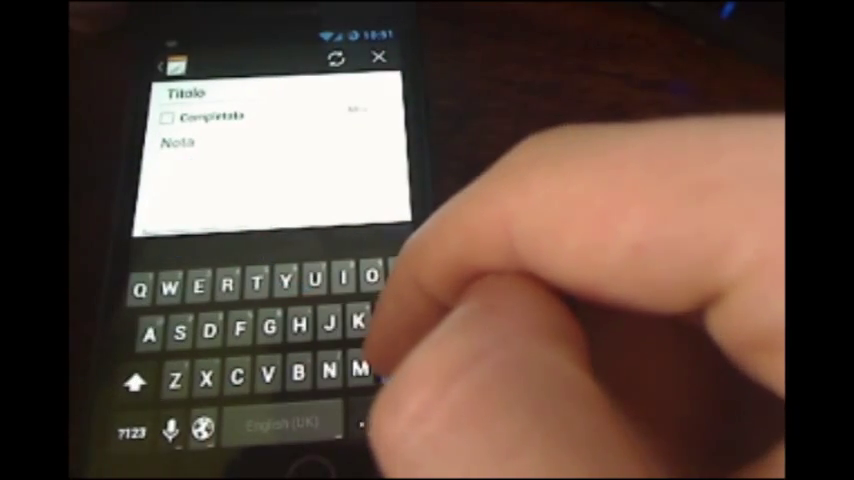
{"action": "type", "text": "Y"}
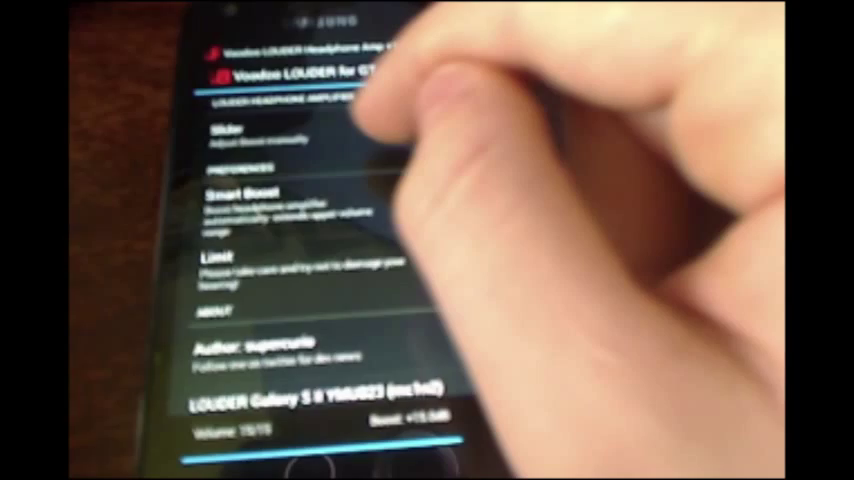
Step: Enable the Smart Boost checkbox in Voodoo Louder's preferences
{"action": "left_click", "coordinate": [240, 200]}
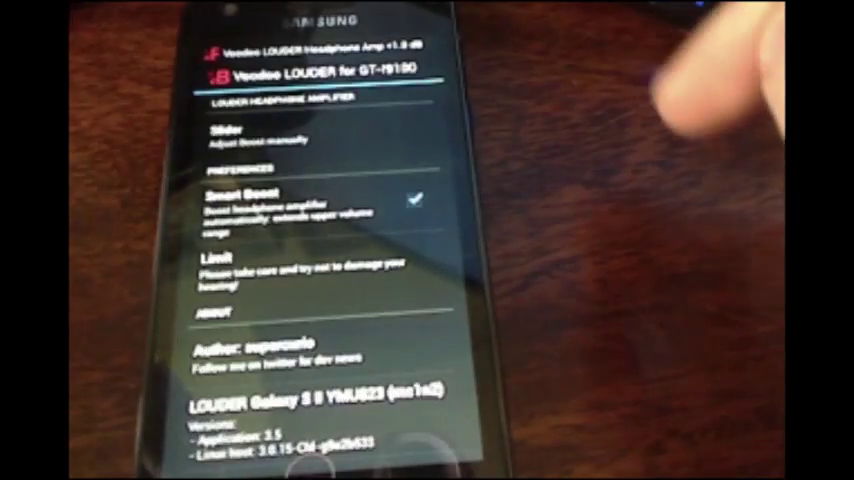